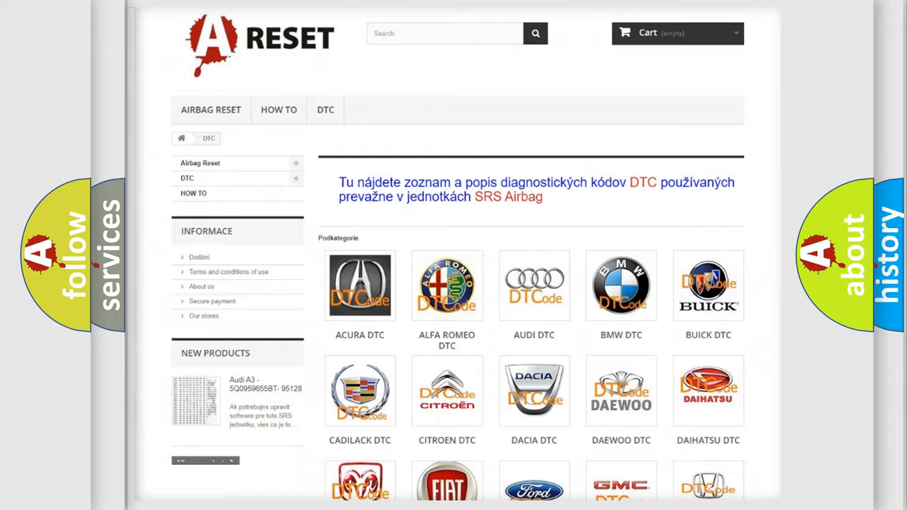
Step: Choose Jeep from the DTC brand grid and browse its B-series trouble codes
scroll("down", 3)
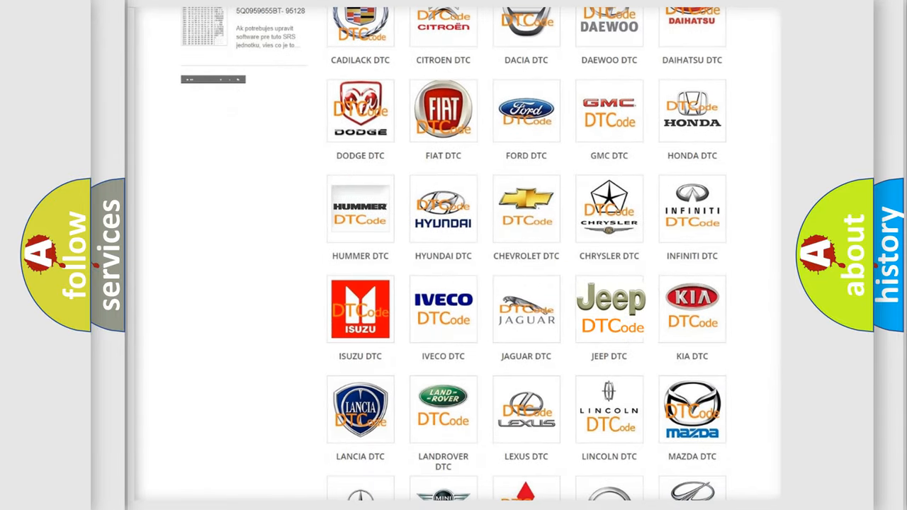
left_click(609, 308)
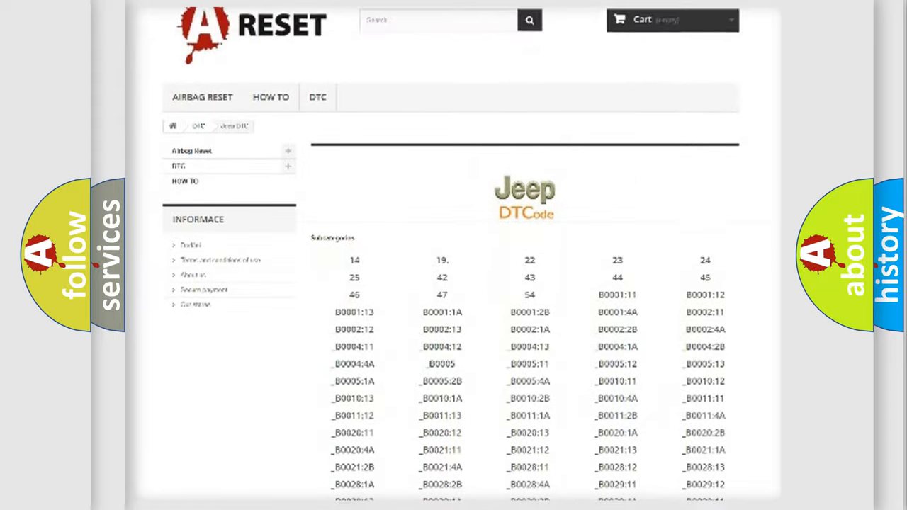
scroll("down", 3)
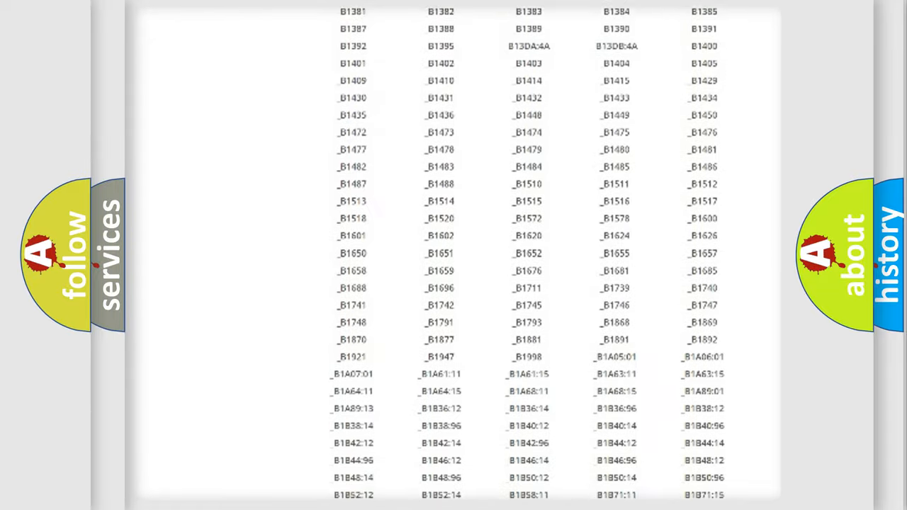
scroll("up", 3)
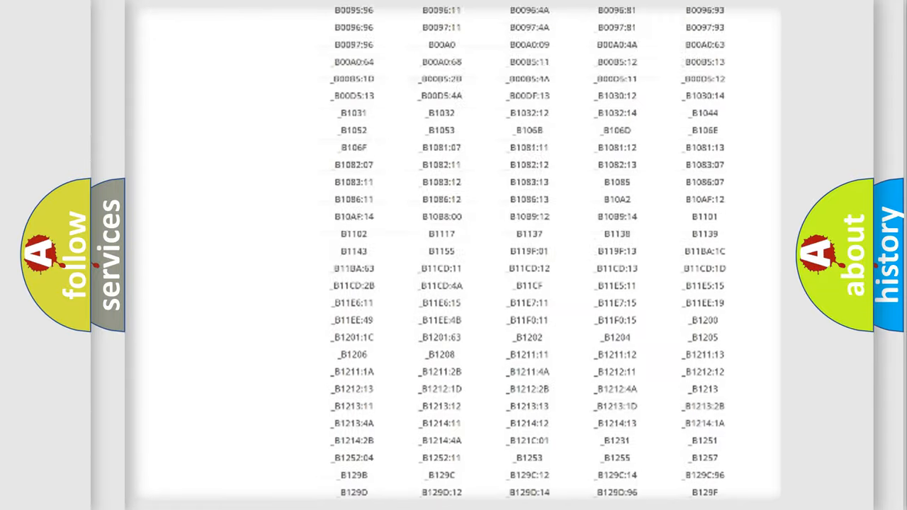
scroll("up", 3)
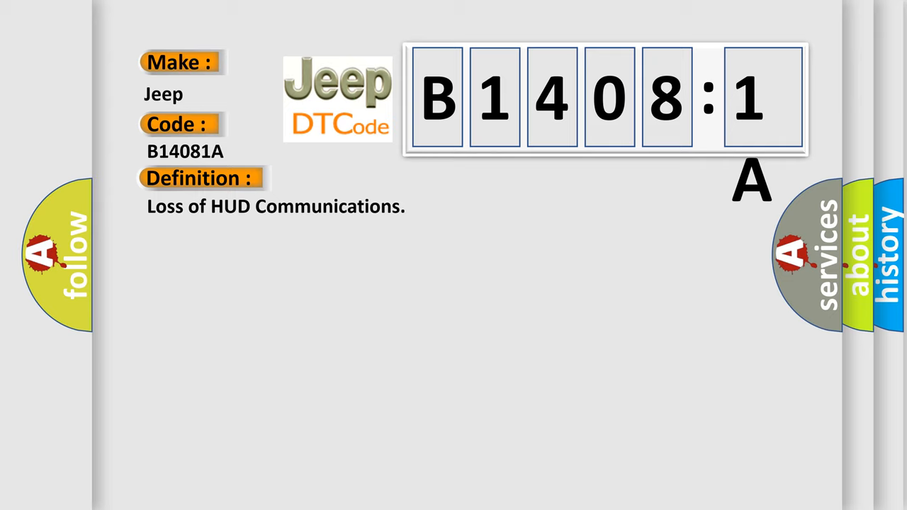
Step: Show the B14081A entry's description noting module voltage within 9-16 volts
left_click(368, 179)
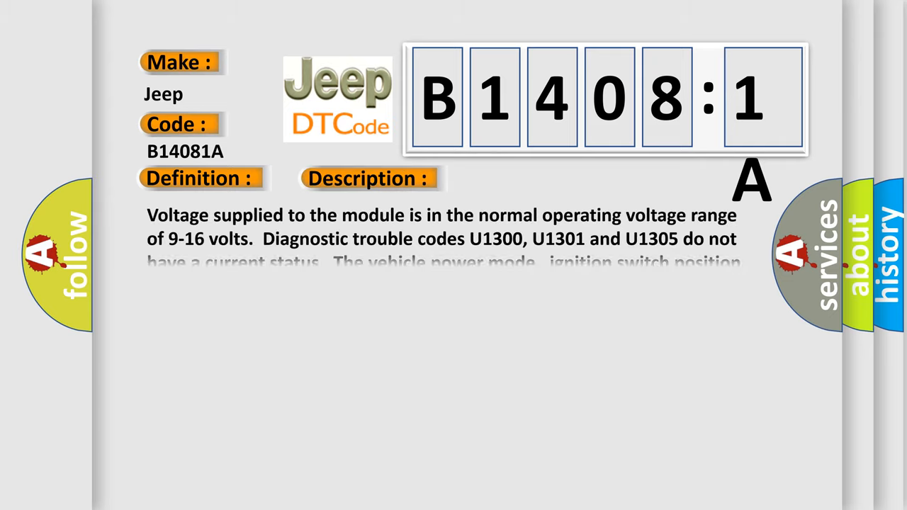